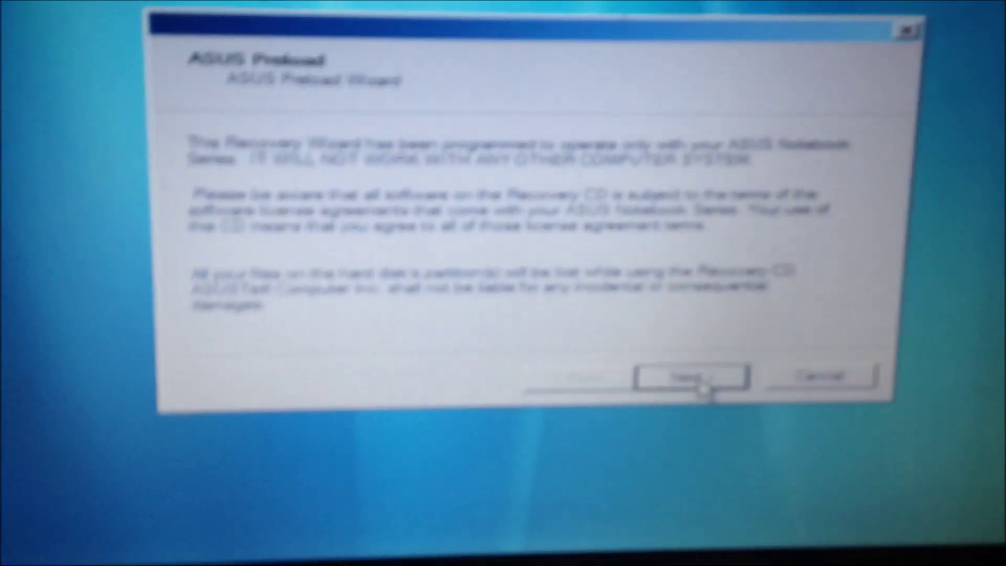
Accept the licence and data-loss warning to reach the factory-restore information page
click(687, 377)
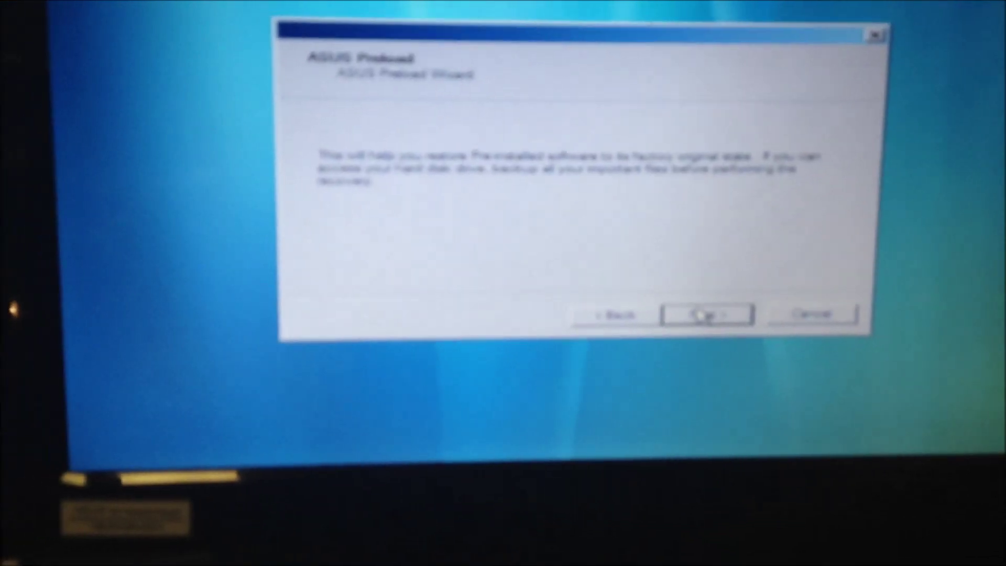
Advance from the factory-restore information page to the final 'start recovery now' confirmation
click(704, 314)
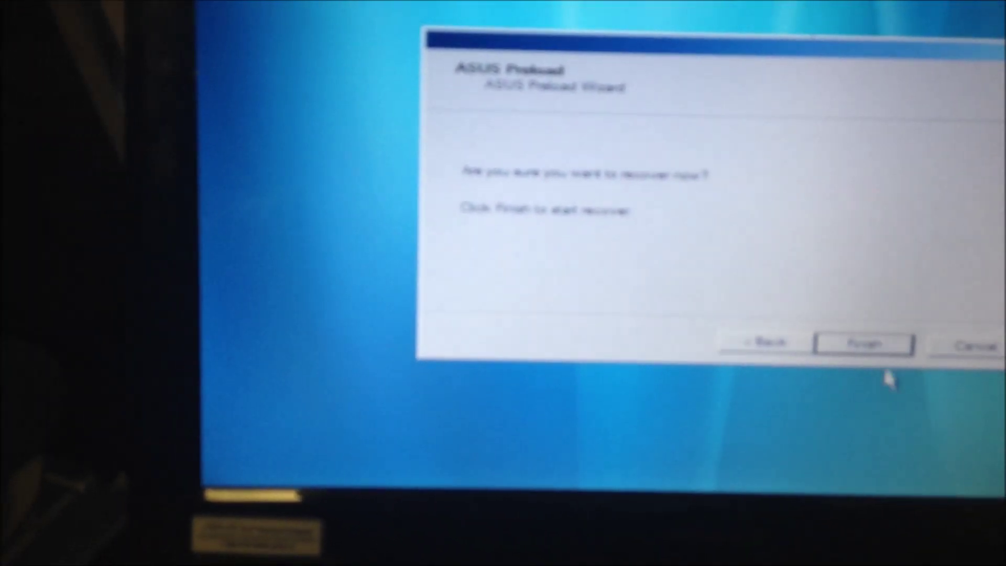